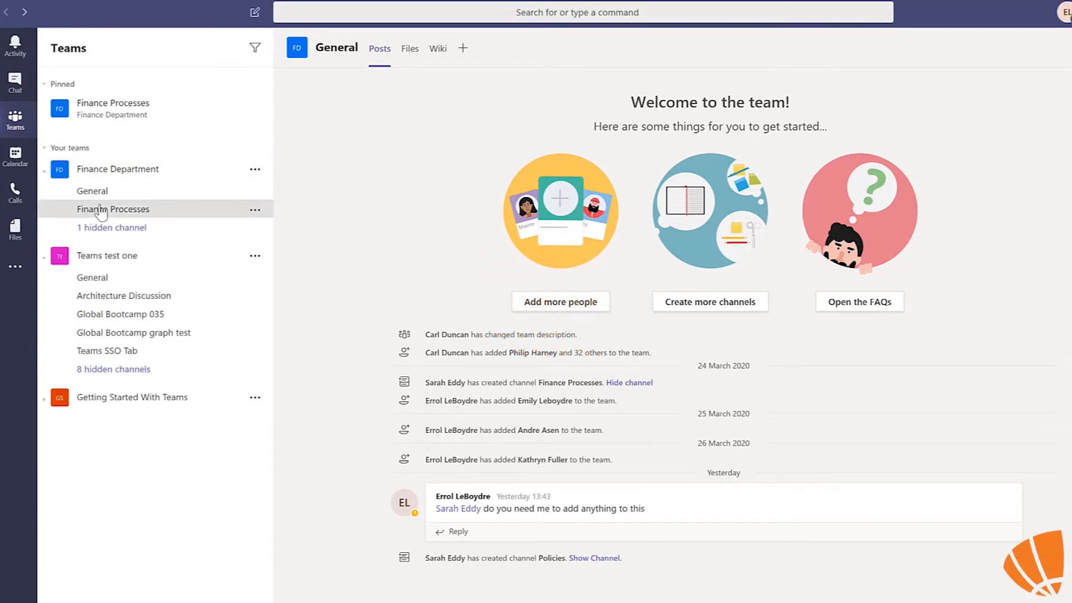
Step: Show the Finance Processes channel's Files list of Word, PDF and OneNote documents
click(113, 209)
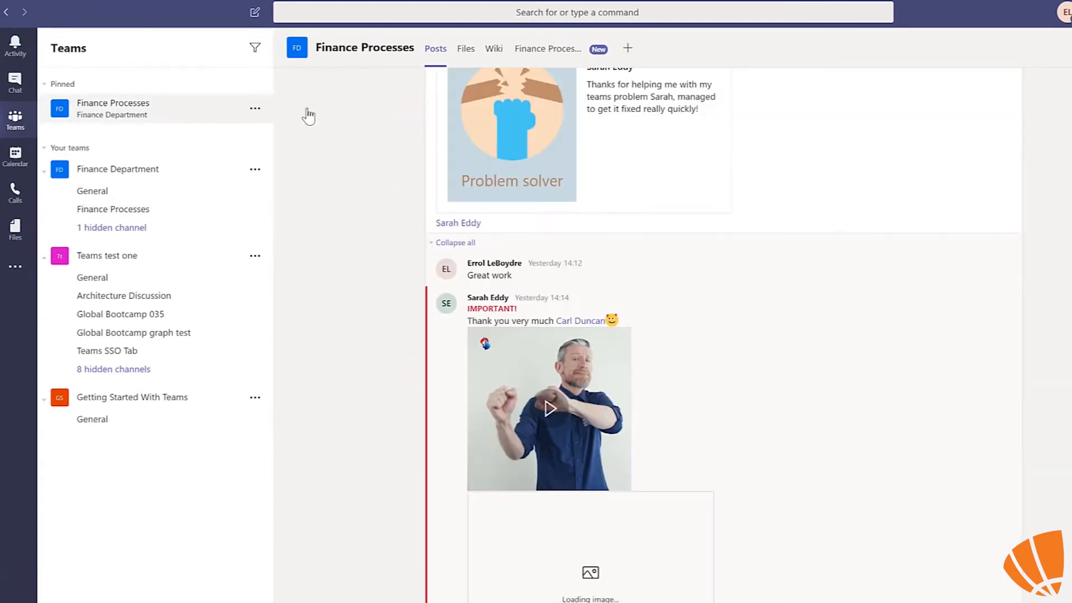
click(465, 48)
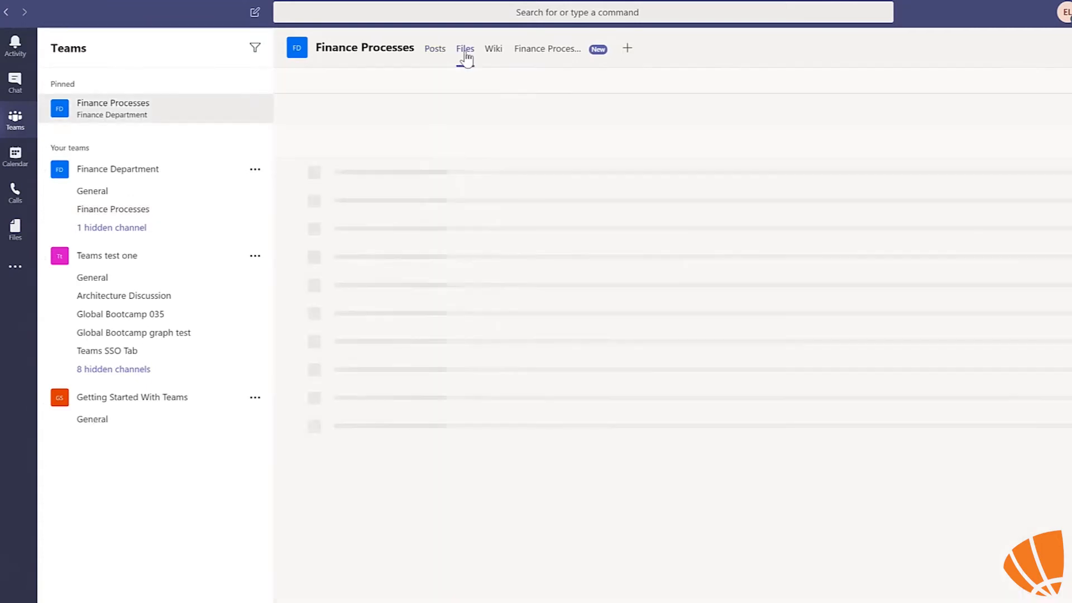
click(464, 48)
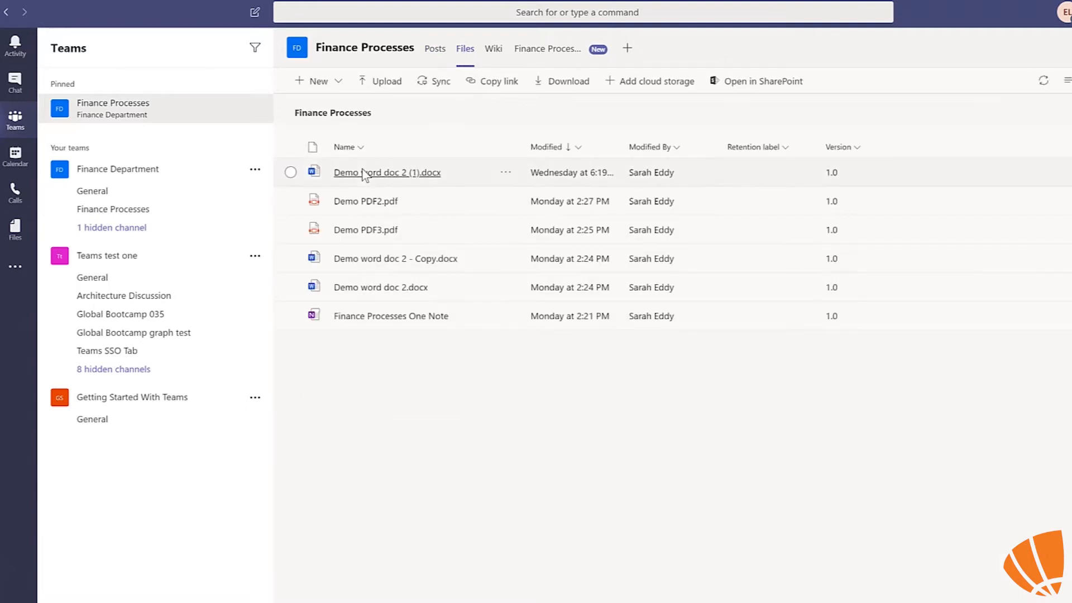
mouse_move(387, 172)
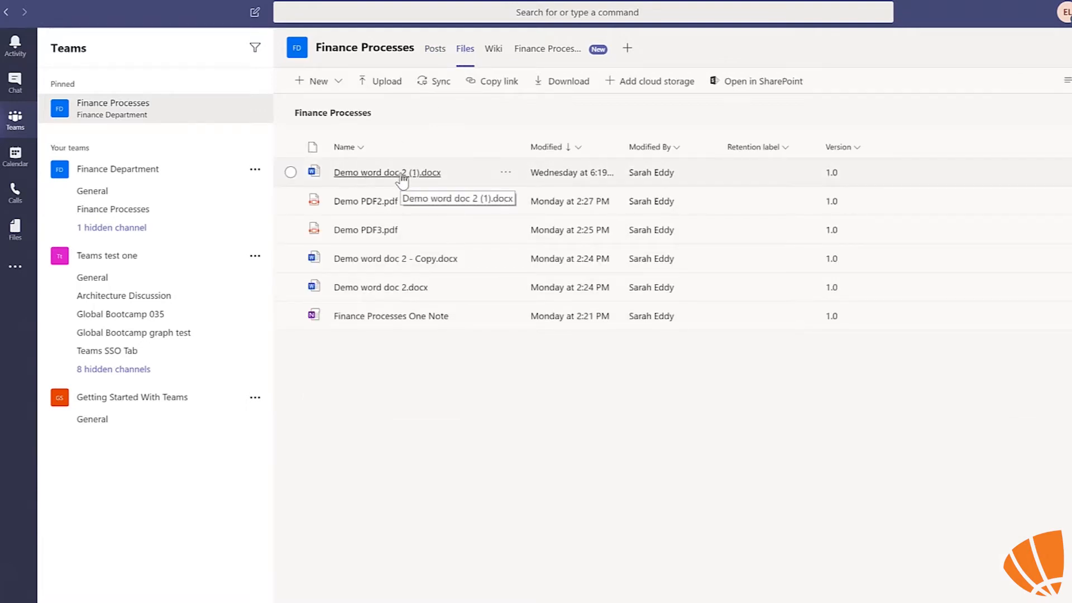
click(388, 172)
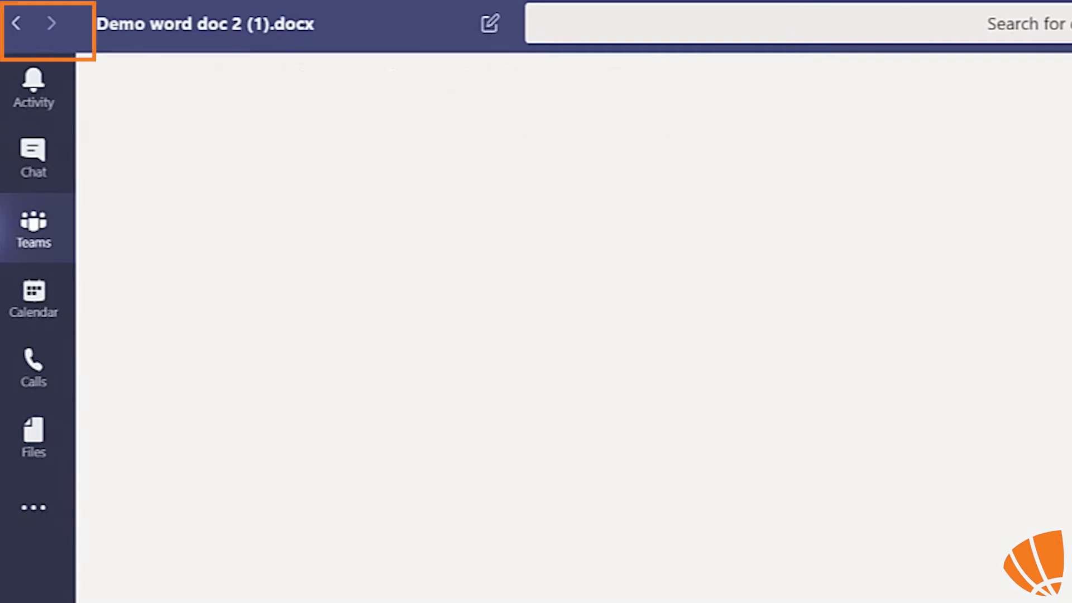
click(15, 24)
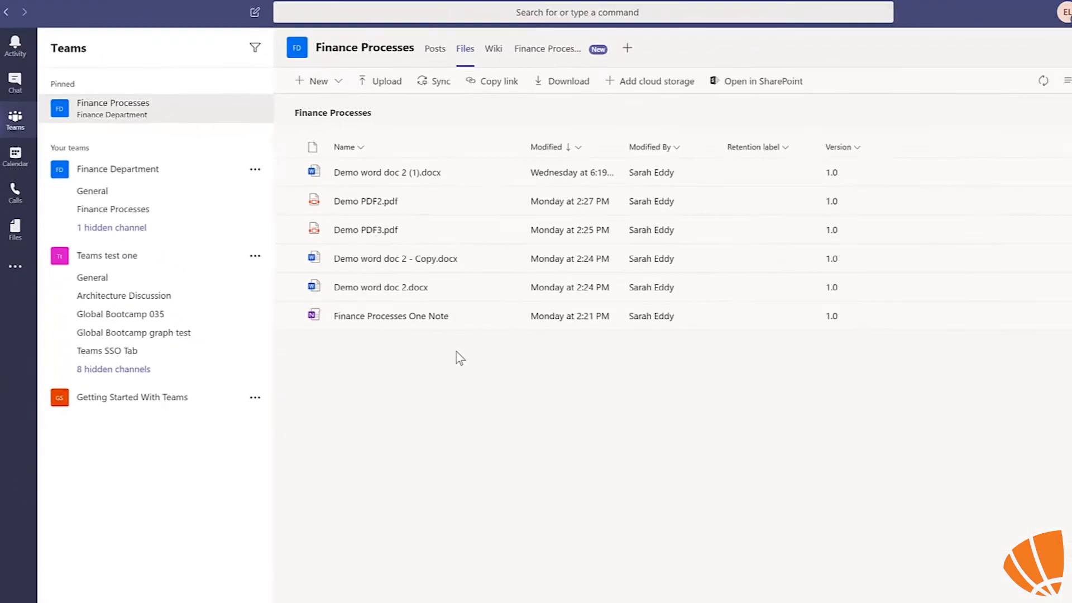
mouse_move(283, 221)
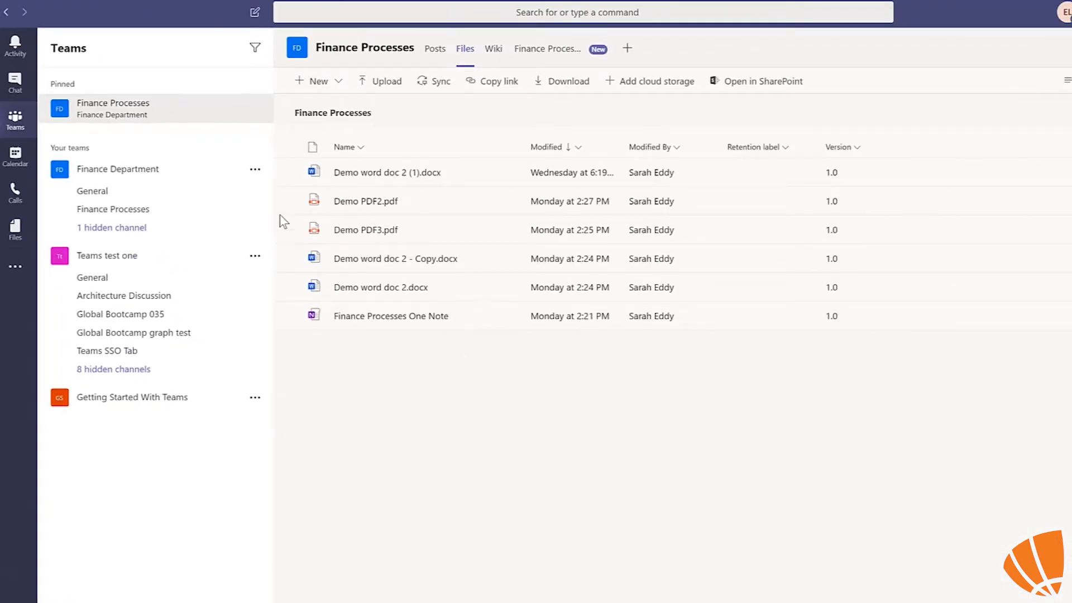
mouse_move(151, 437)
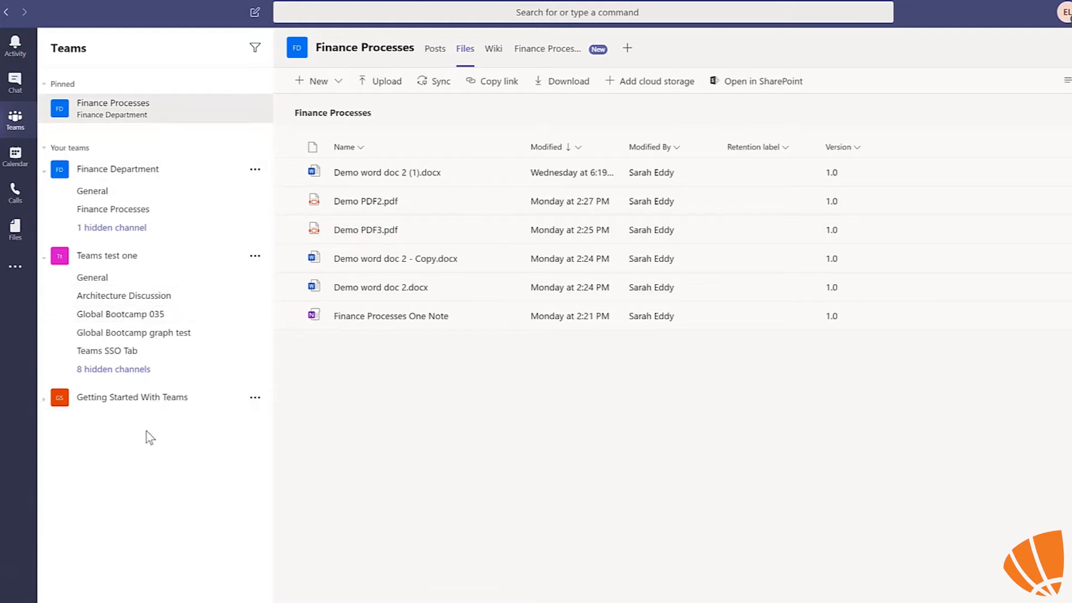
mouse_move(123, 64)
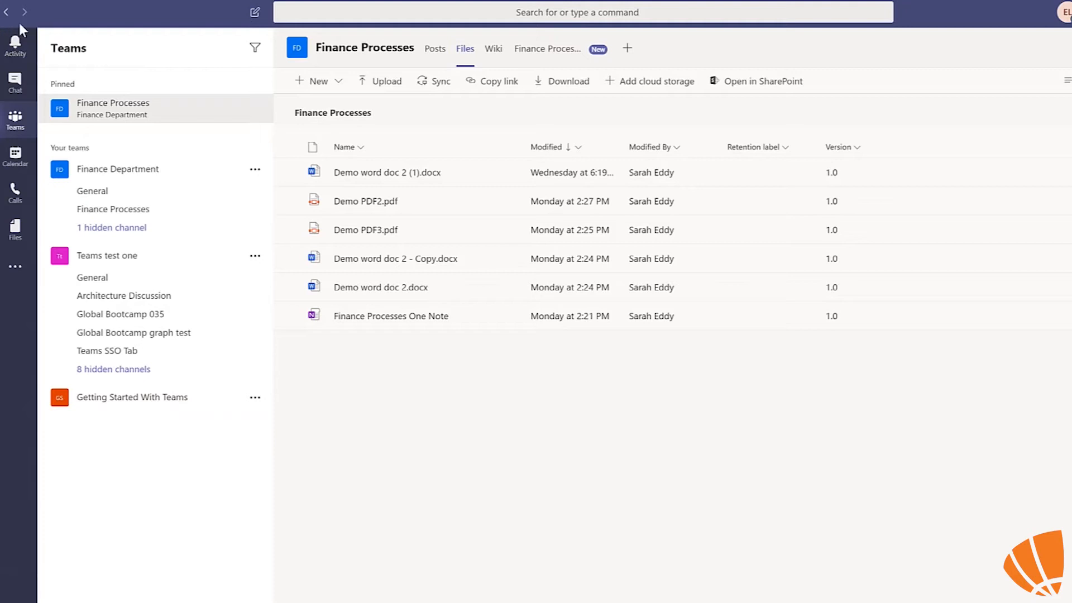
click(386, 172)
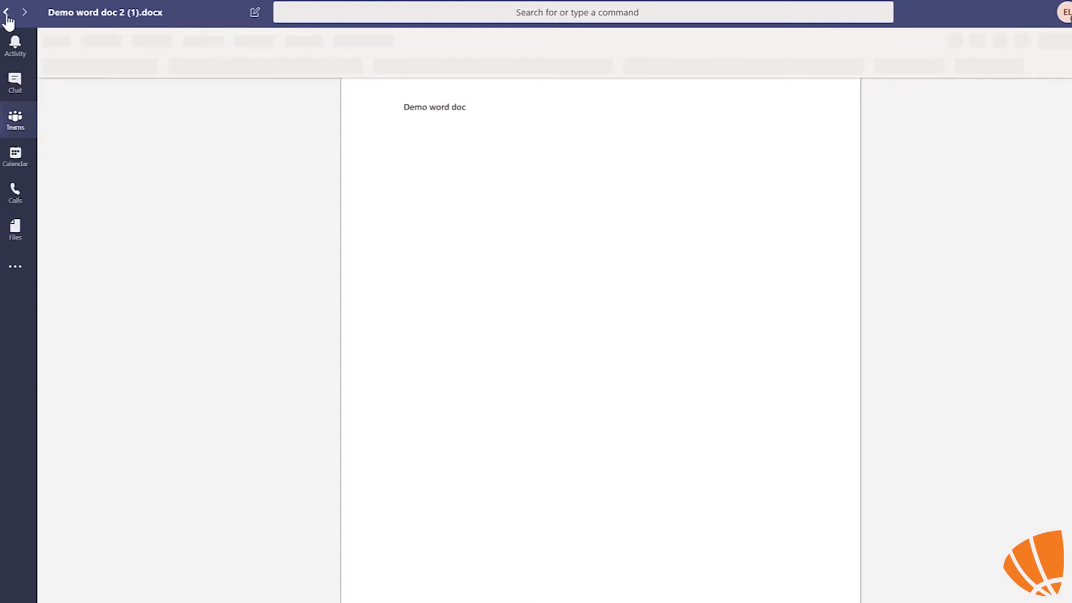
click(8, 12)
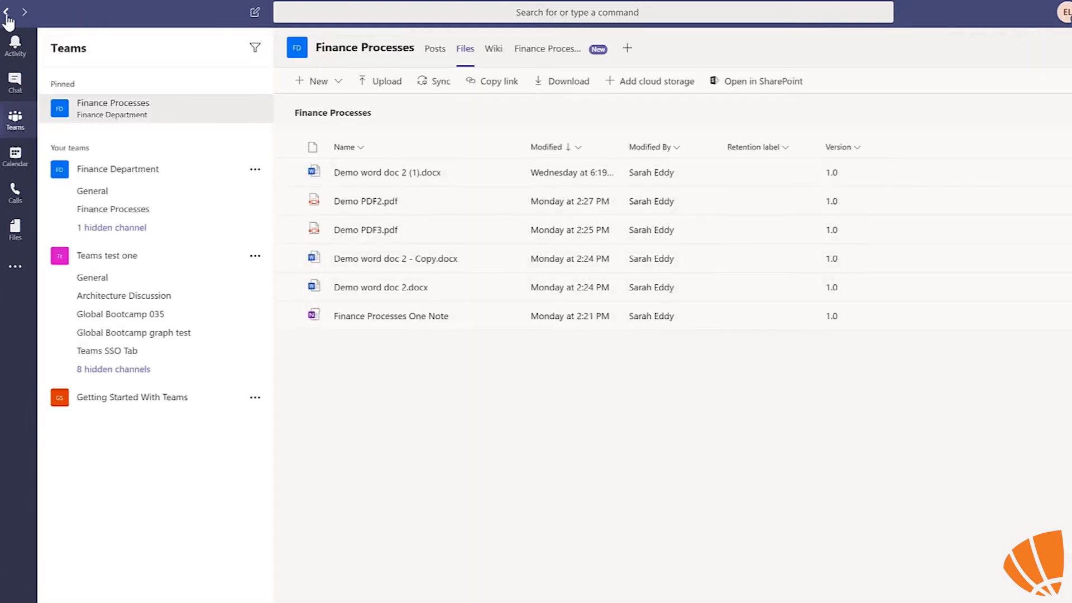
click(434, 48)
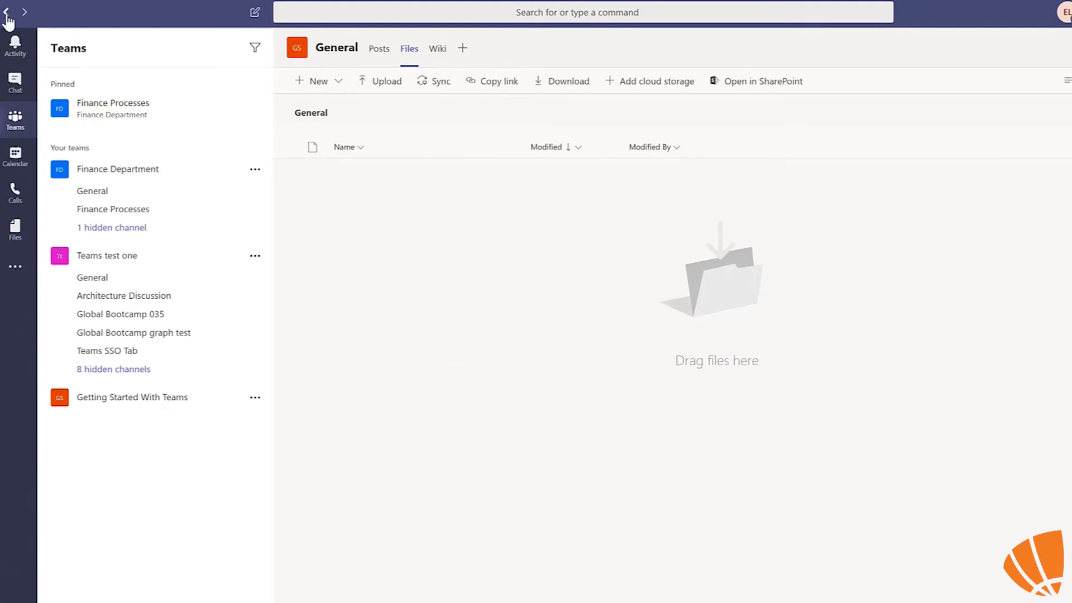
mouse_move(26, 15)
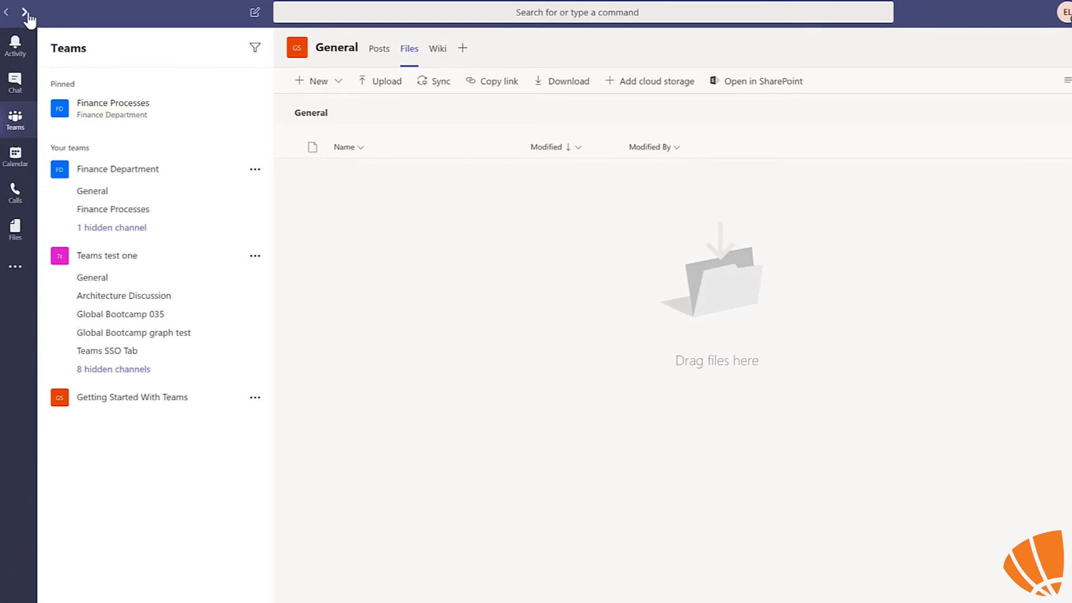
click(113, 108)
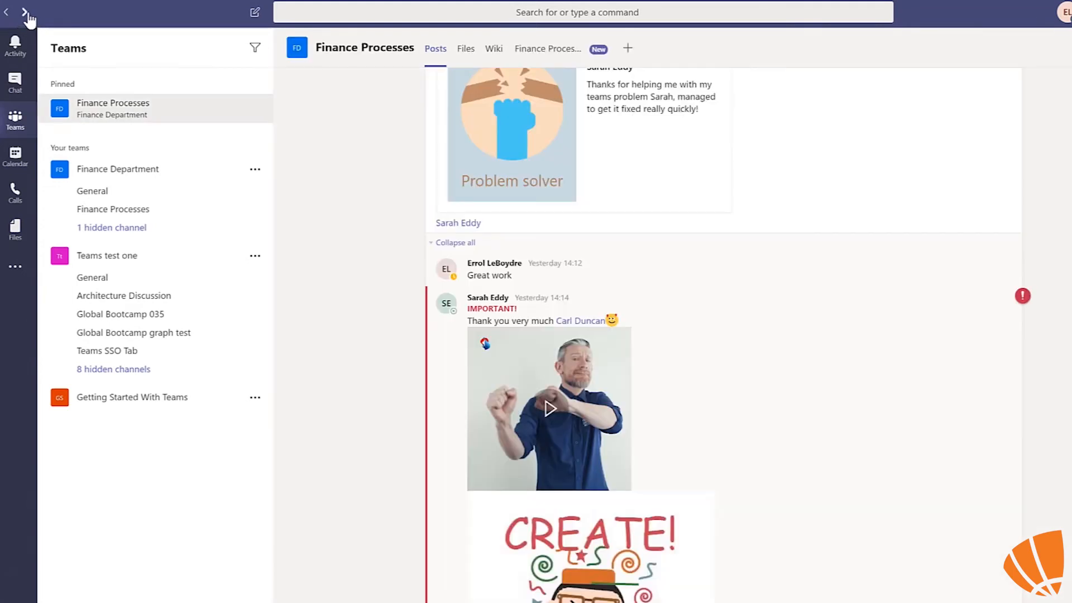
click(464, 48)
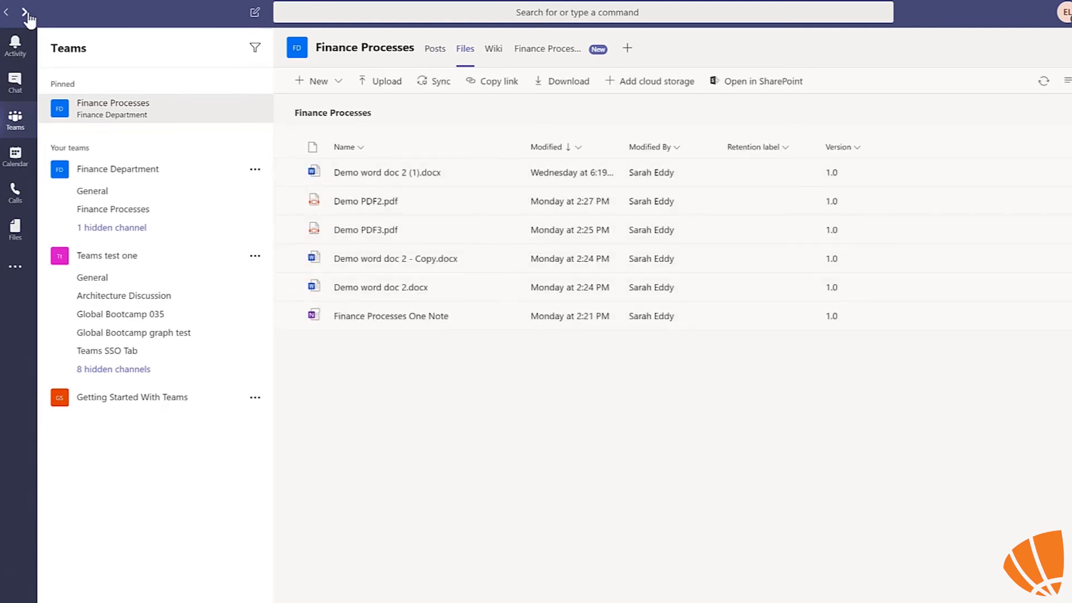
click(387, 172)
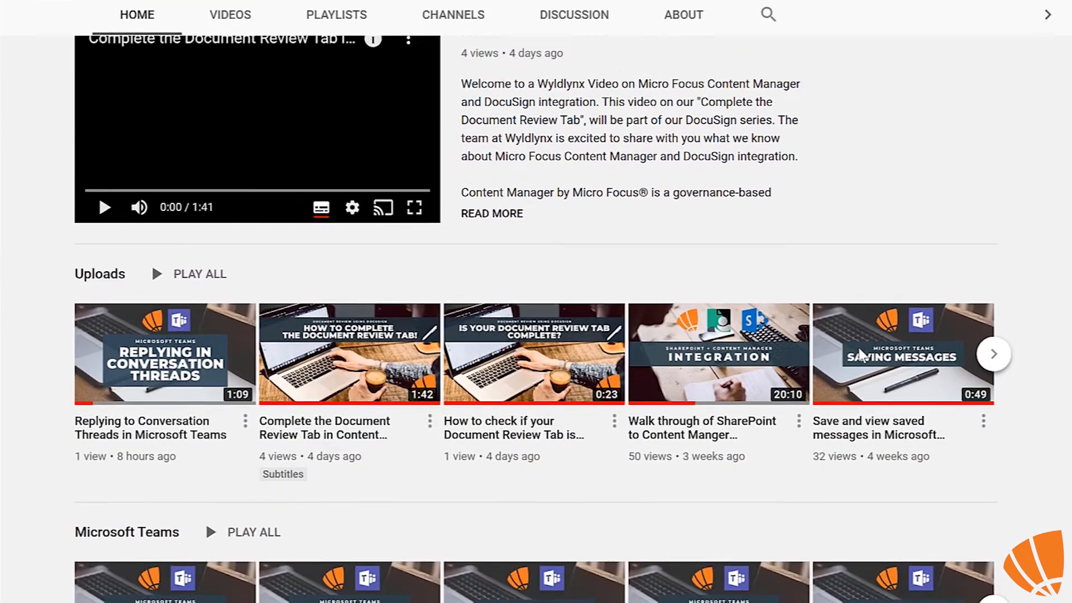
Step: Scroll to the Microsoft Teams playlist row and follow the link to the WyldLynx website
scroll(down, 3)
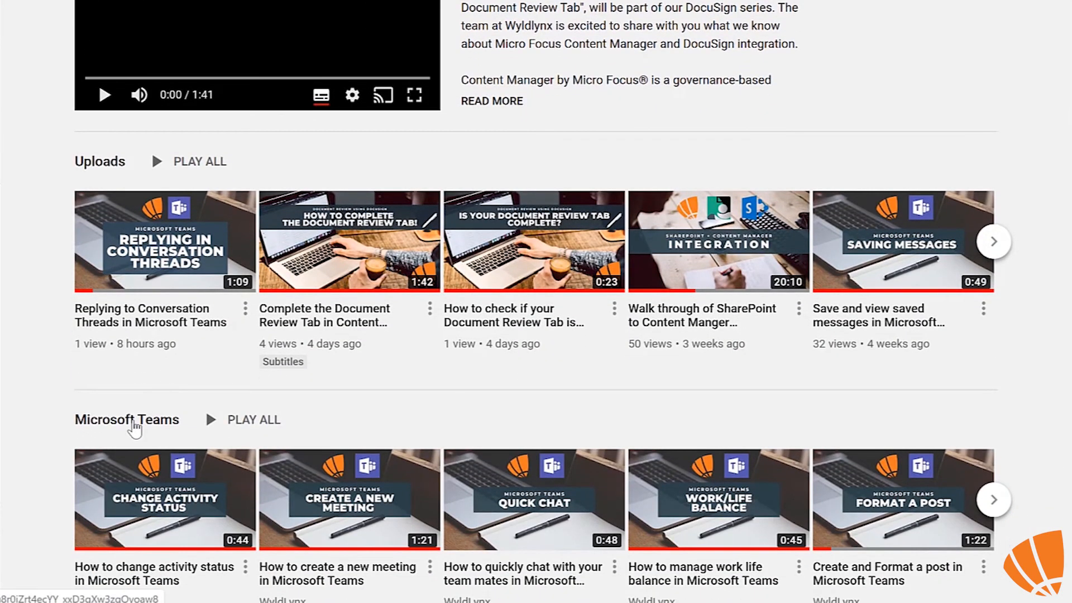
click(127, 419)
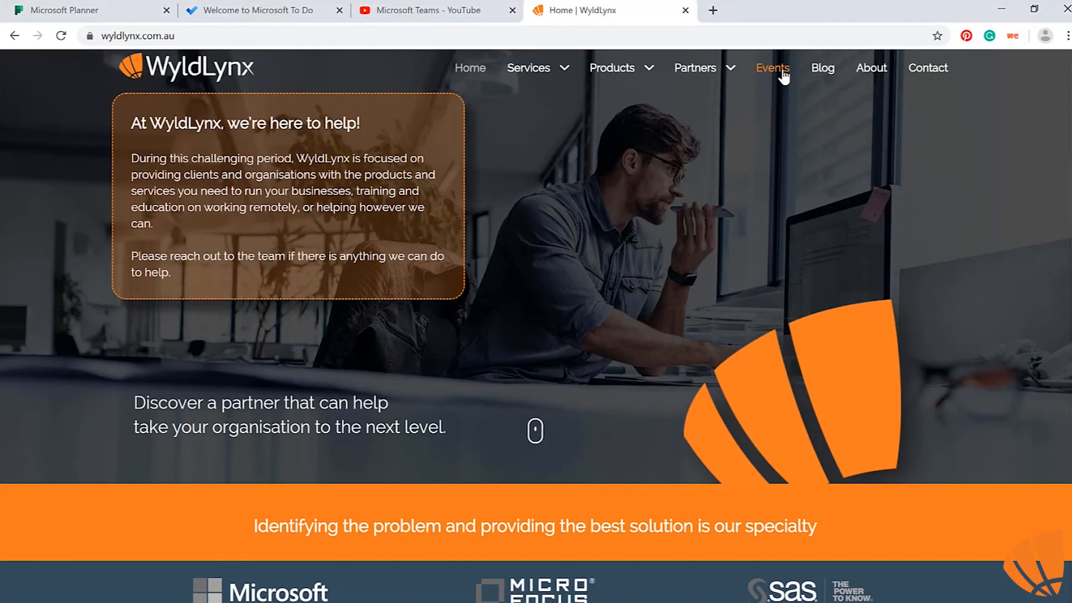
Step: Show the Events page's available Microsoft Teams training sessions and schedules
click(772, 68)
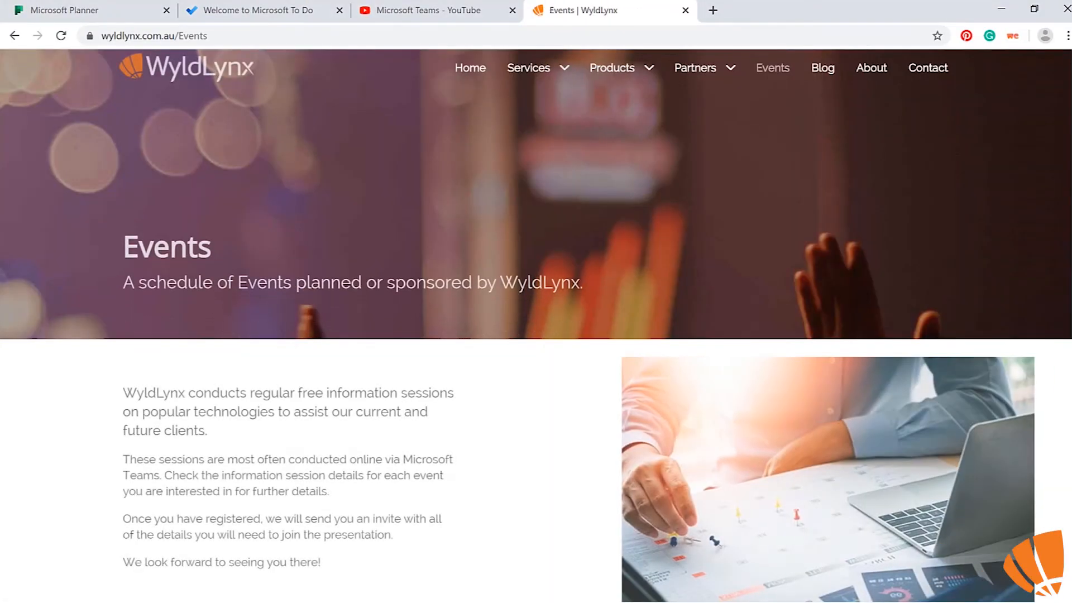
scroll(down, 3)
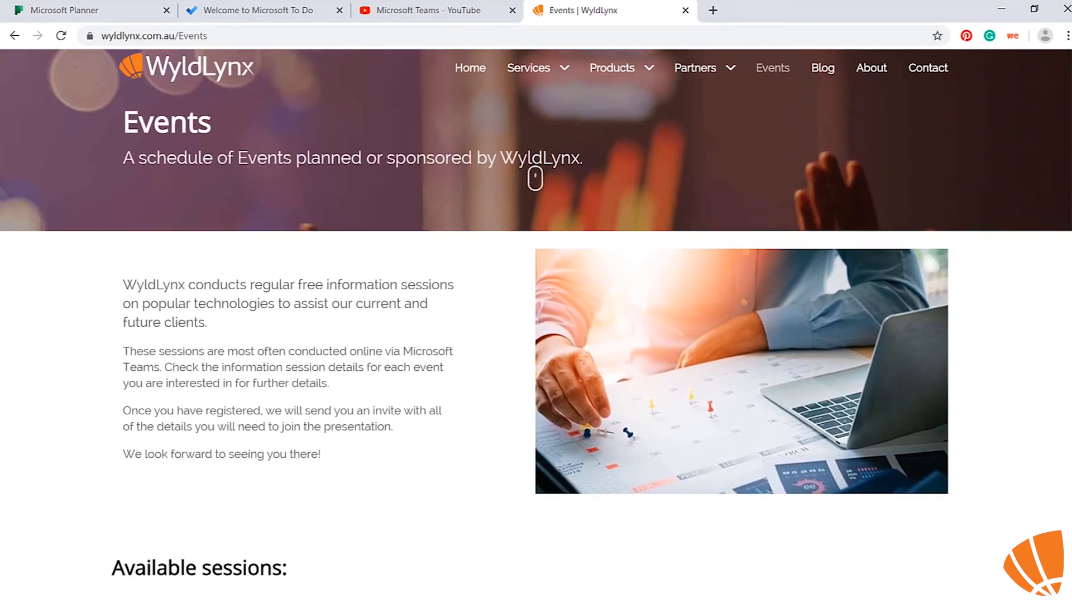
scroll(down, 3)
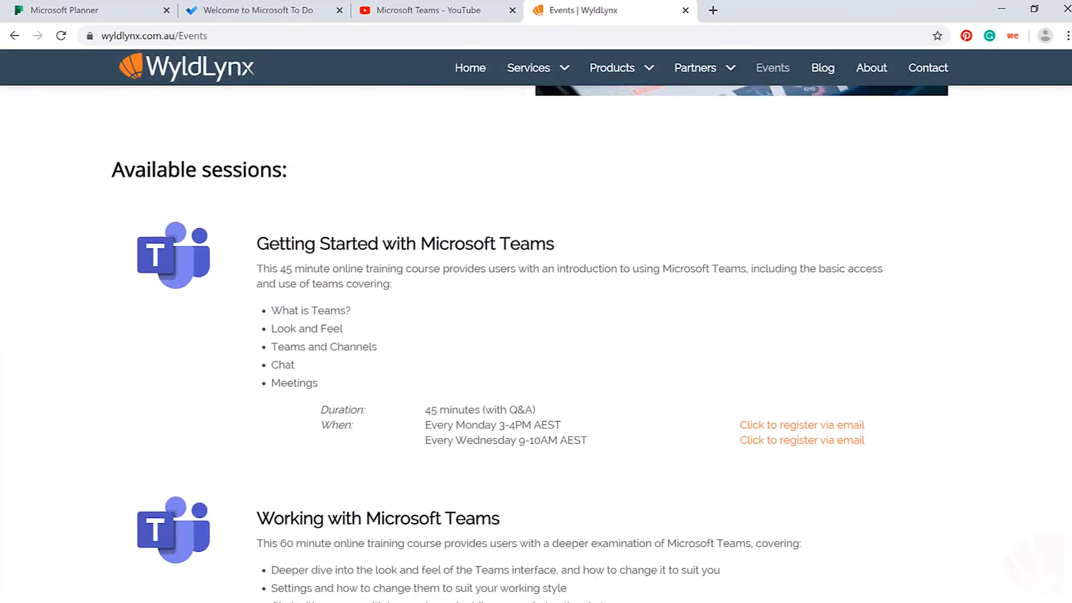